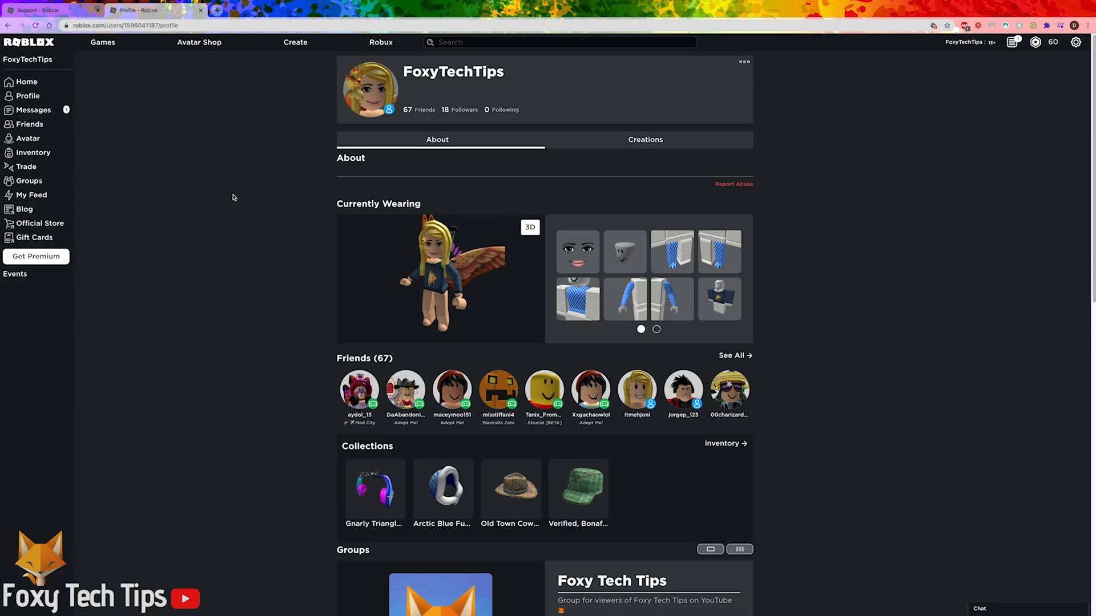
{"action": "mouse_move", "coordinate": [245, 236]}
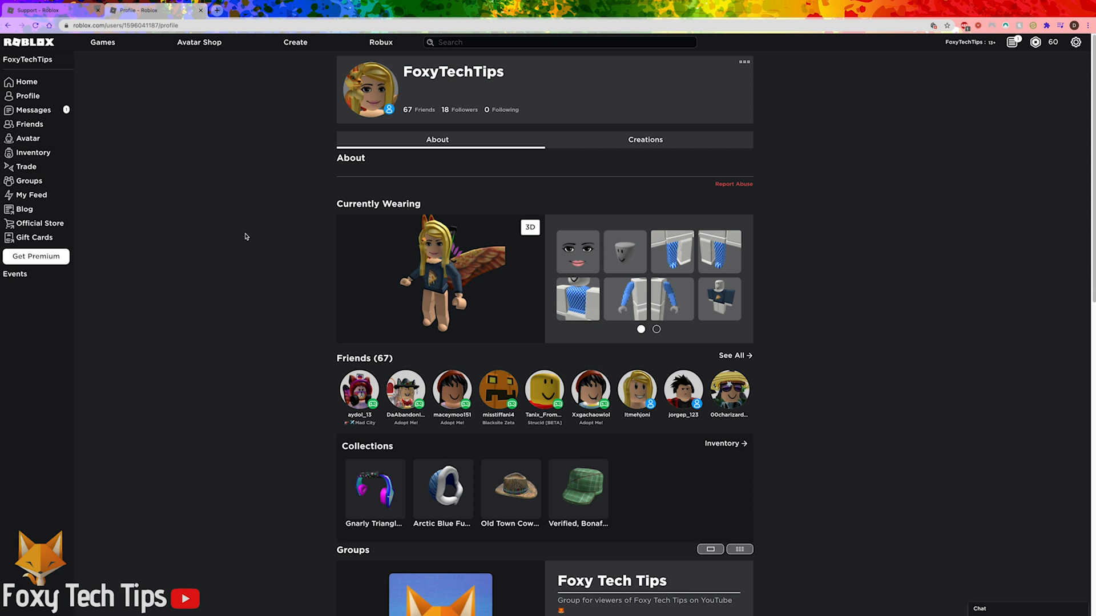
{"action": "mouse_move", "coordinate": [237, 241]}
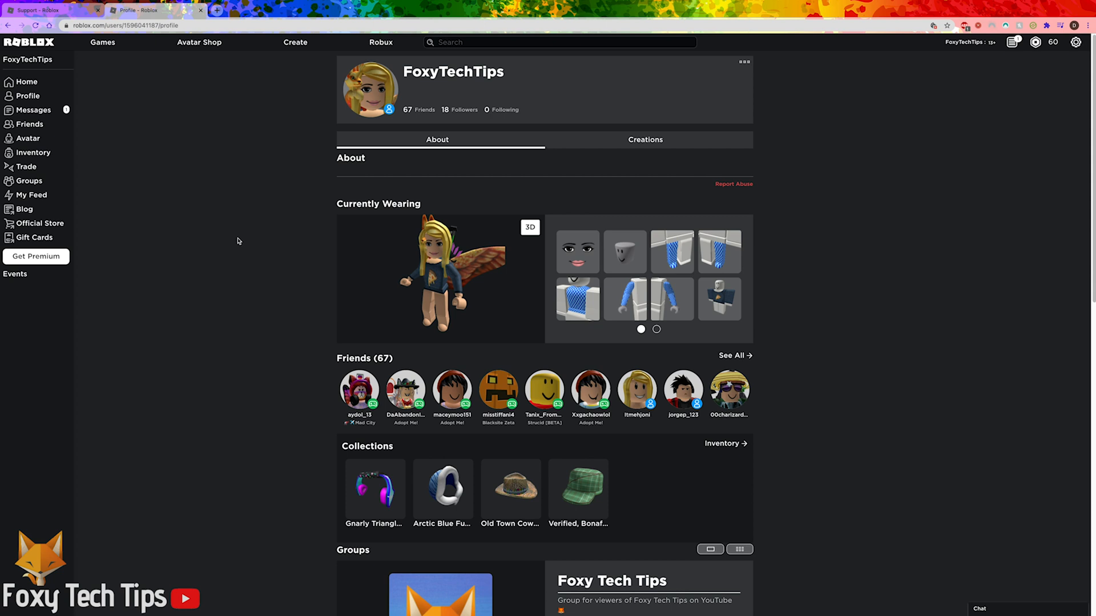
{"action": "mouse_move", "coordinate": [233, 250]}
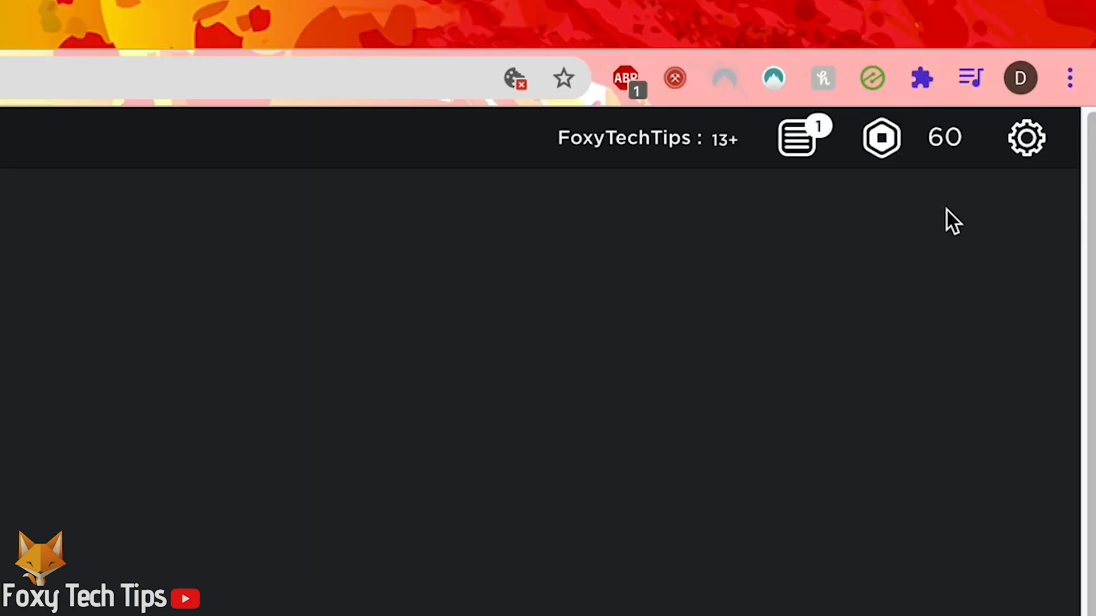
- Reach the My Settings page on the Account Info section via the gear menu
{"action": "left_click", "coordinate": [1026, 137]}
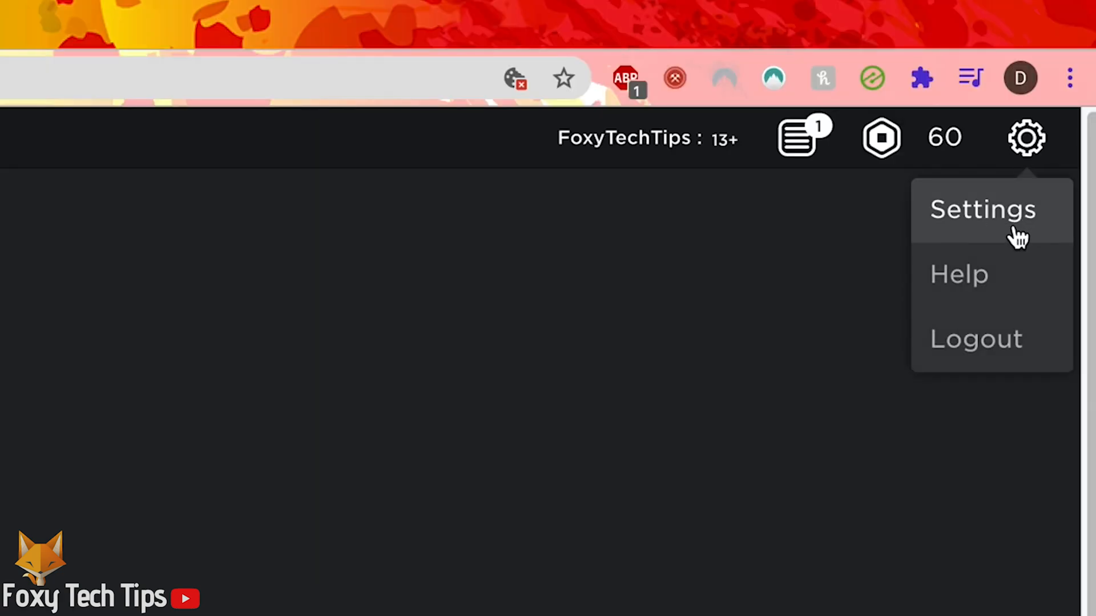
{"action": "left_click", "coordinate": [981, 210]}
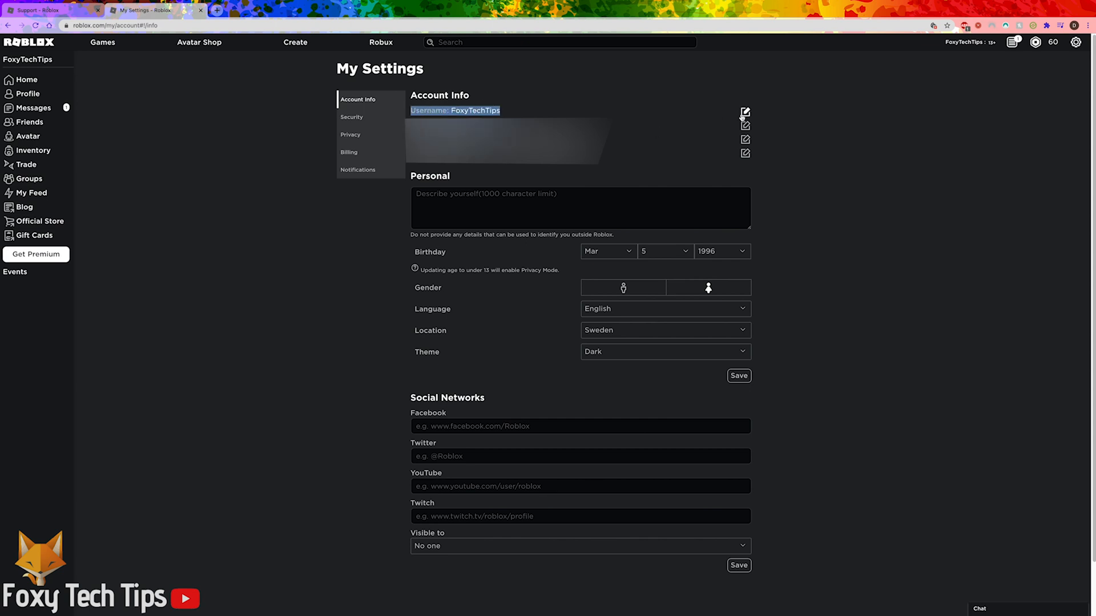
- Switch to the roblox.com/support page showing the empty Contact Us form
{"action": "left_click", "coordinate": [744, 113]}
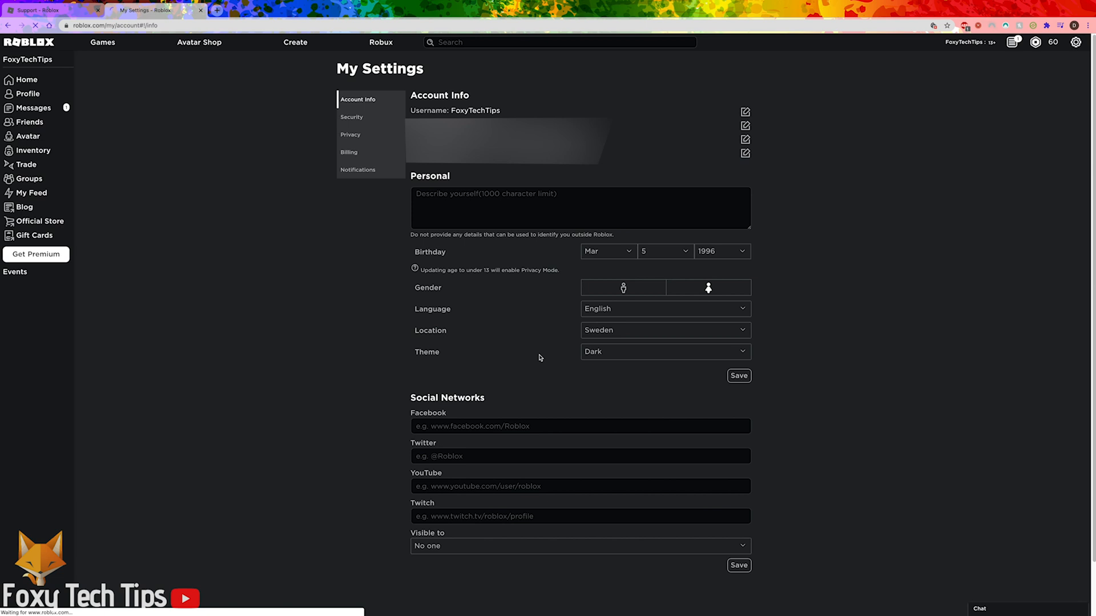
{"action": "left_click", "coordinate": [382, 42]}
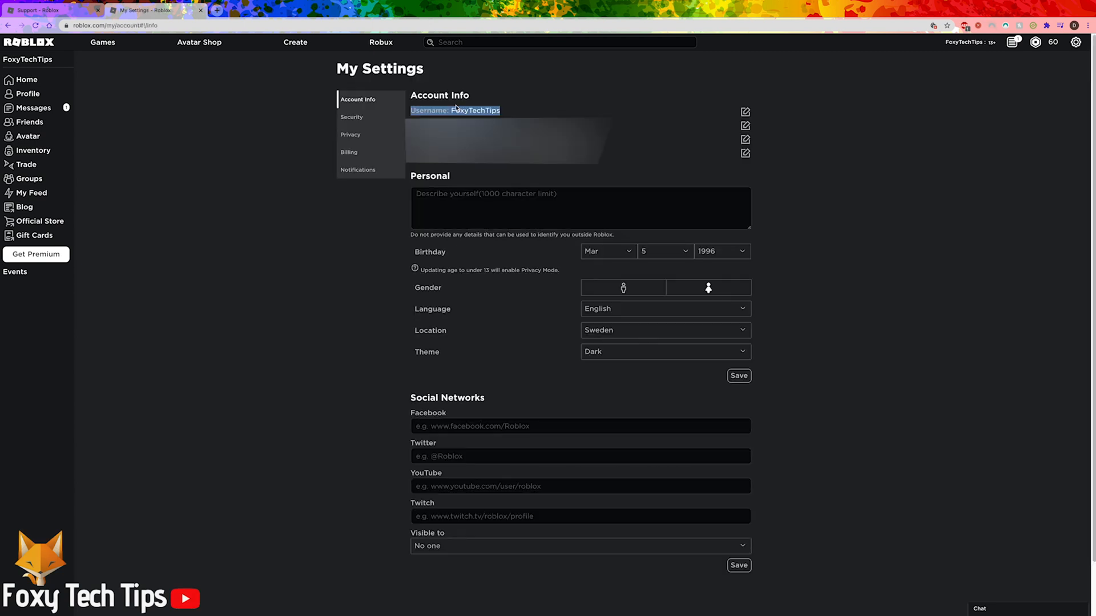
{"action": "left_click", "coordinate": [49, 11]}
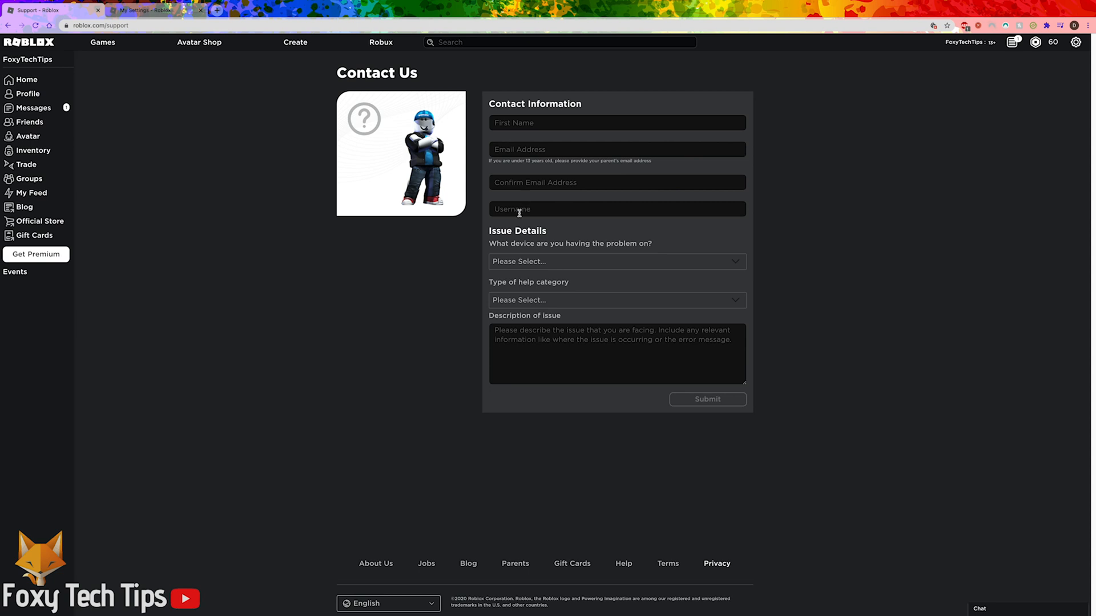
- Choose PC as the problem device and bring up the help category list
{"action": "left_click", "coordinate": [616, 261]}
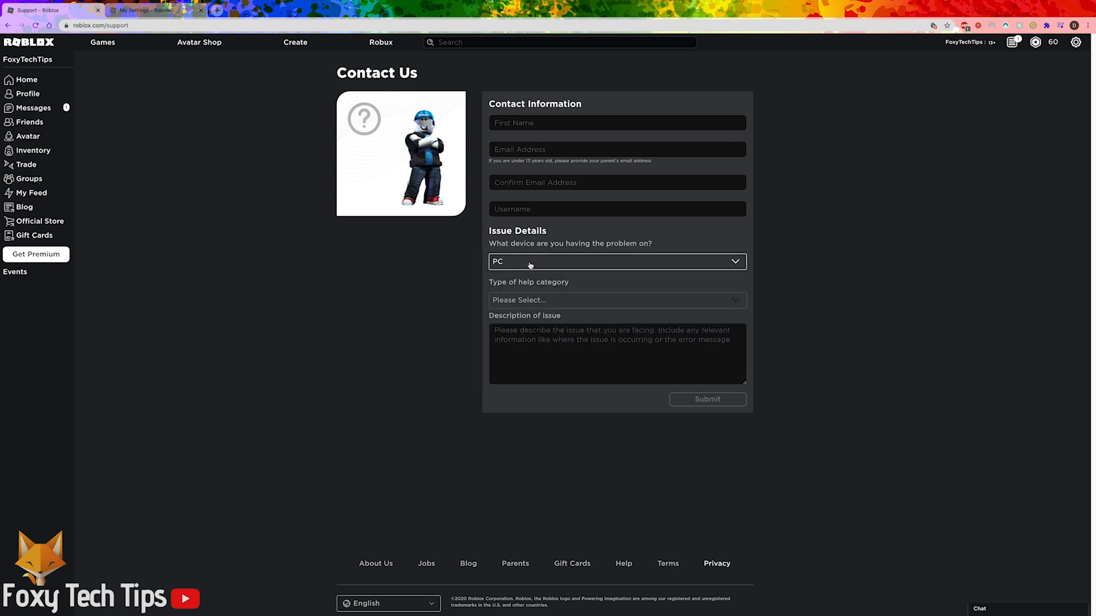
{"action": "left_click", "coordinate": [615, 300]}
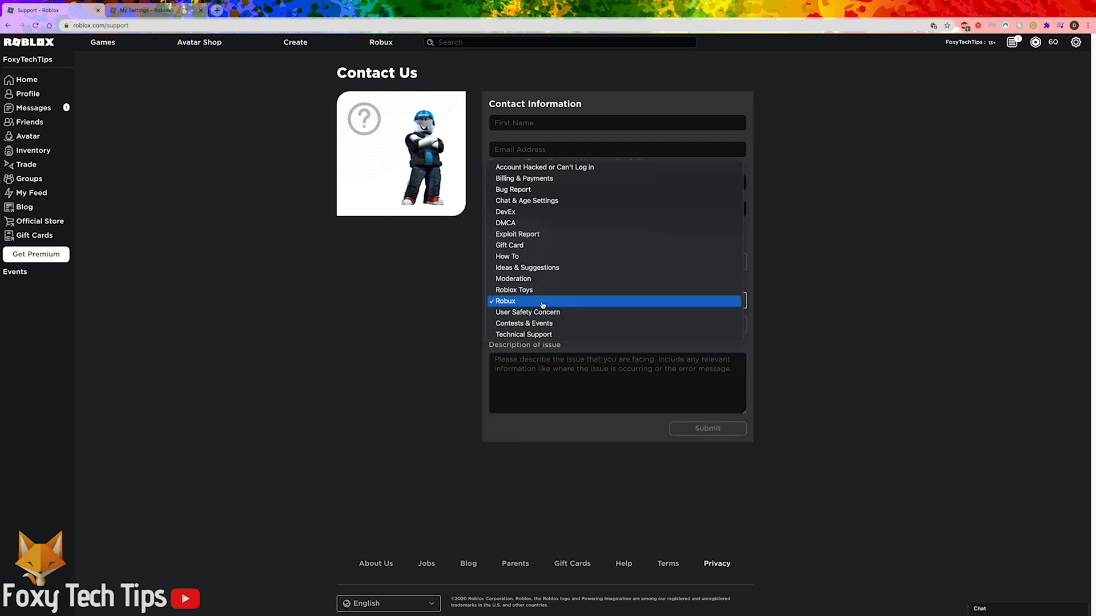
- Select User Safety Concern with subcategory 'Inappropriate game or user behavior', ready to describe the issue
{"action": "left_click", "coordinate": [528, 313]}
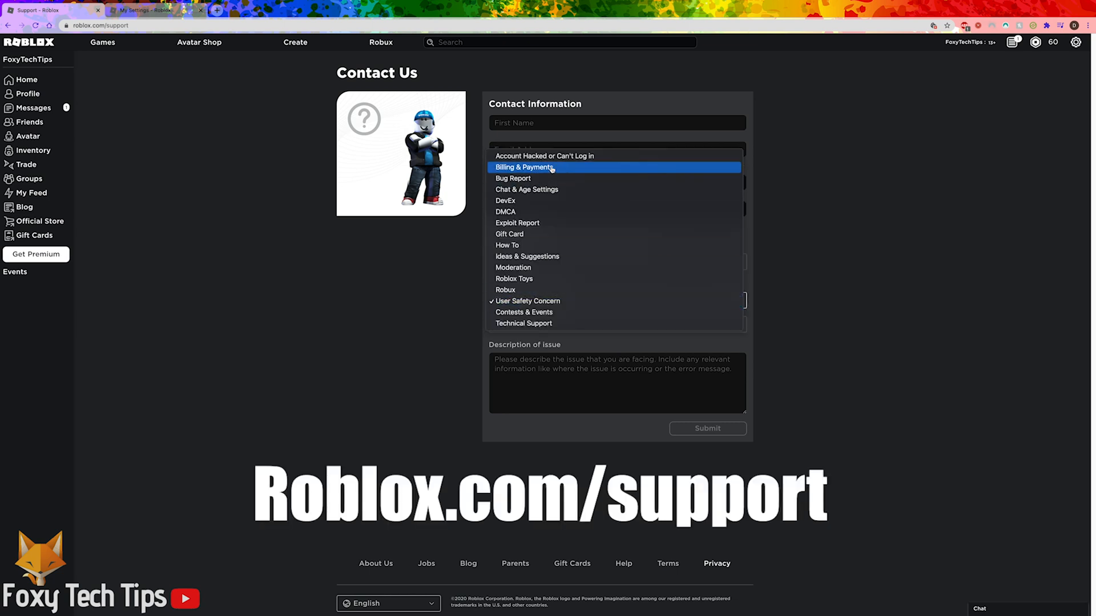
{"action": "mouse_move", "coordinate": [517, 178]}
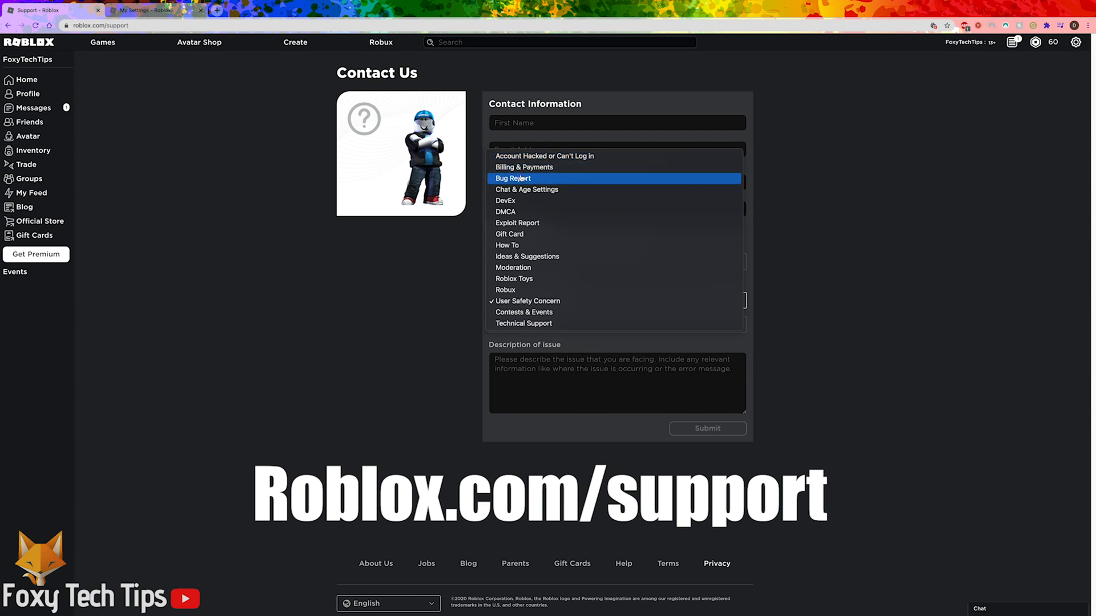
{"action": "mouse_move", "coordinate": [507, 245]}
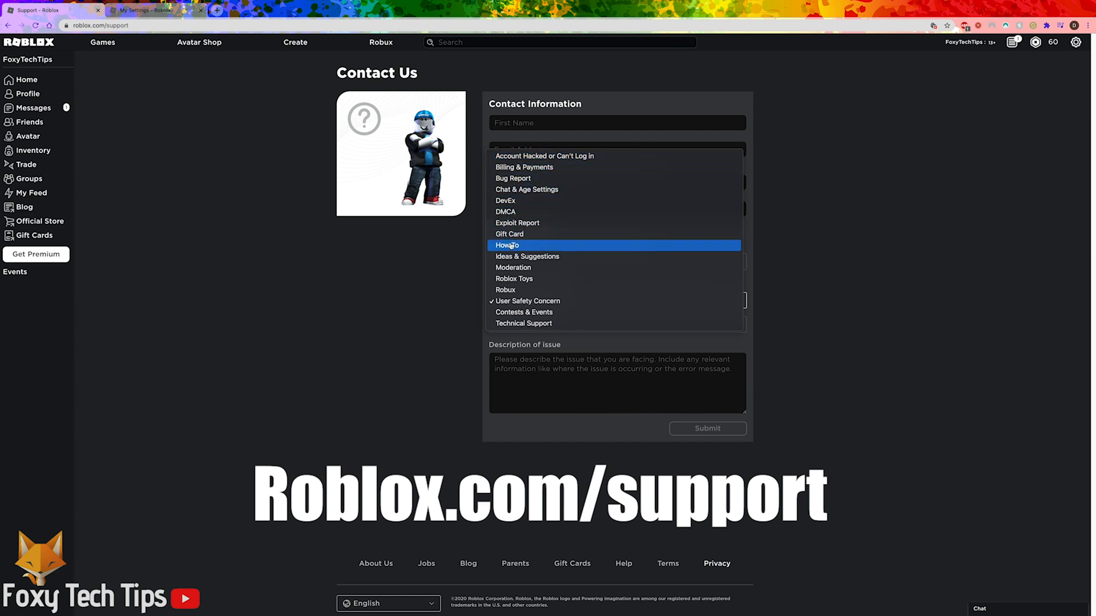
{"action": "mouse_move", "coordinate": [470, 349]}
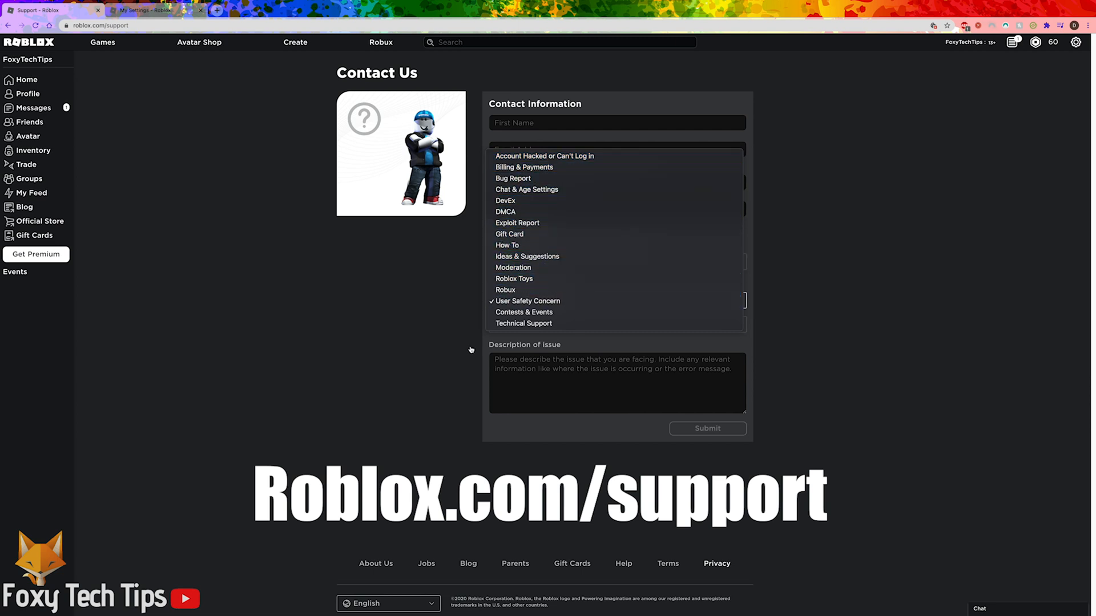
{"action": "left_click", "coordinate": [527, 301]}
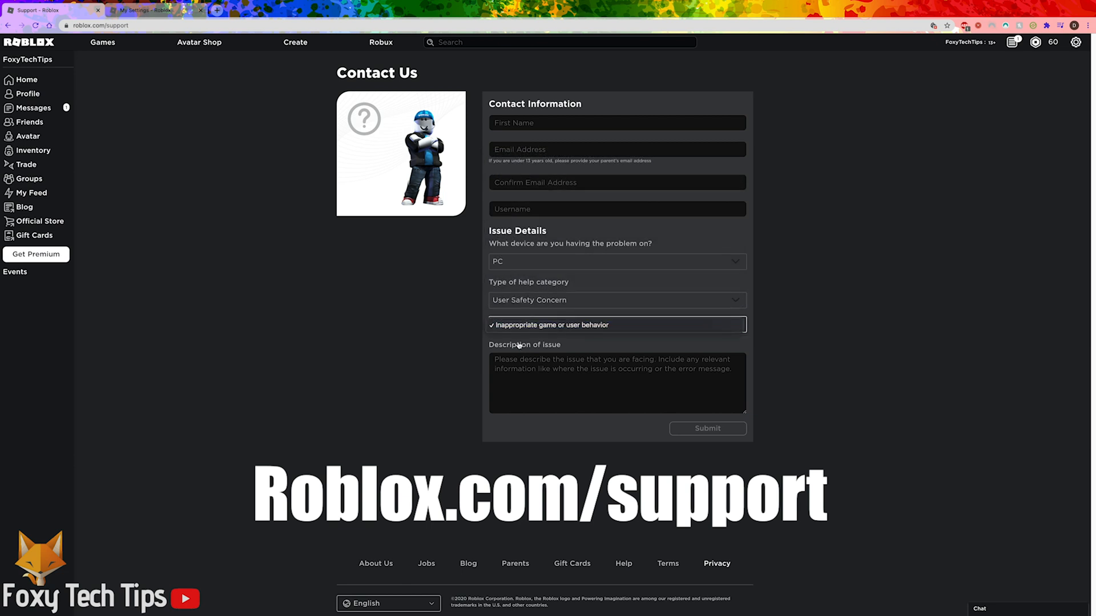
{"action": "left_click", "coordinate": [615, 324]}
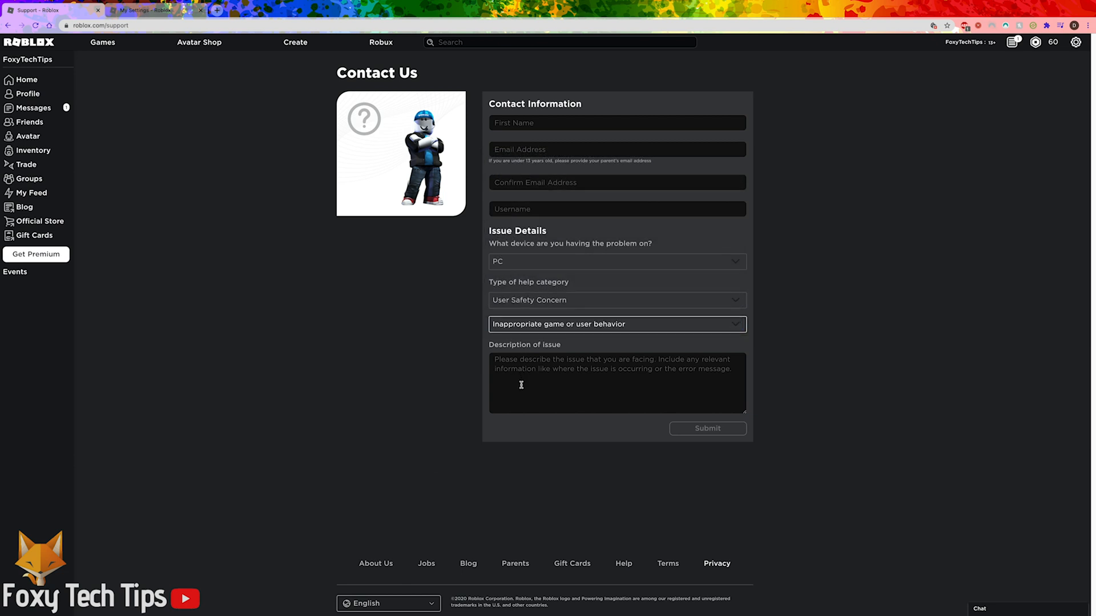
{"action": "left_click", "coordinate": [616, 384]}
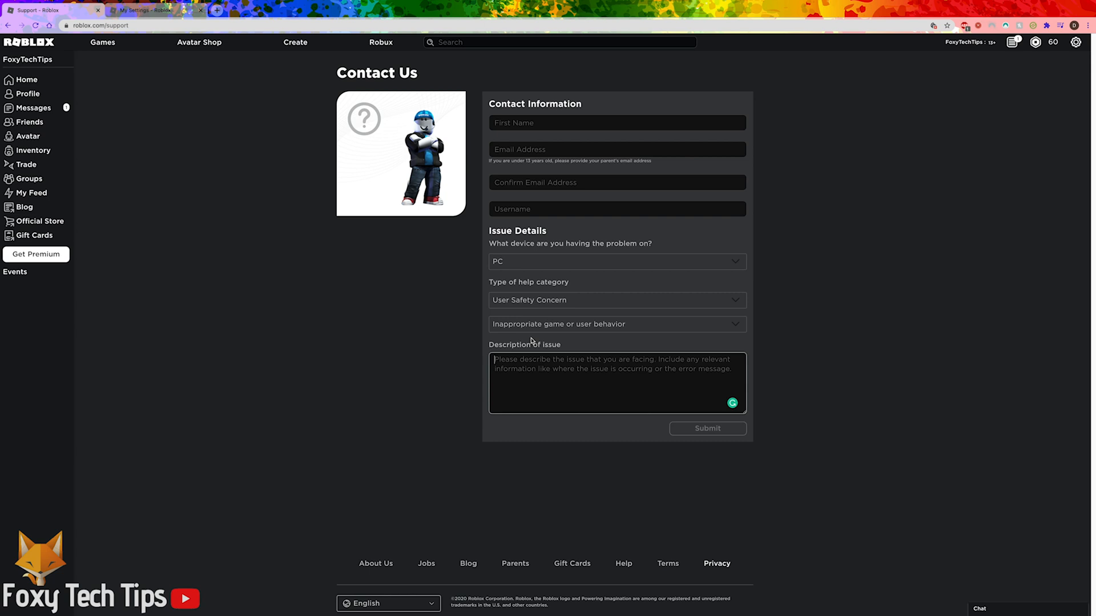